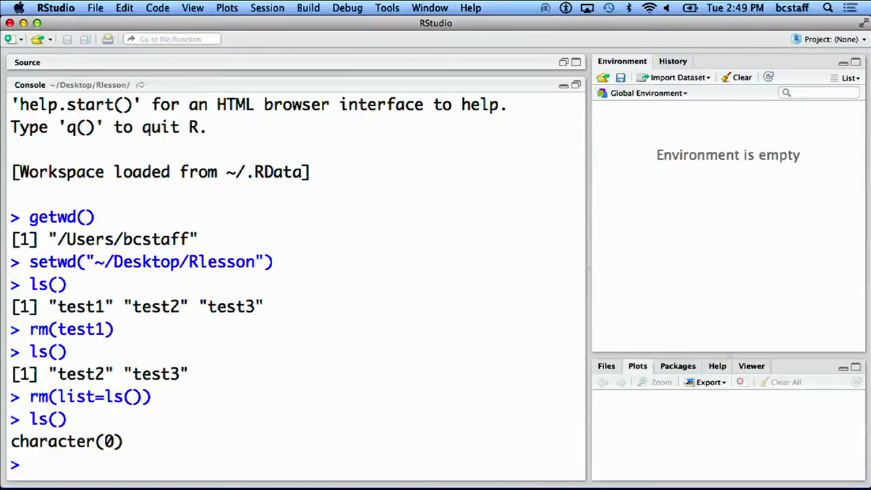
Assign 42 to my.number and print it in the console
type("my.number=42")
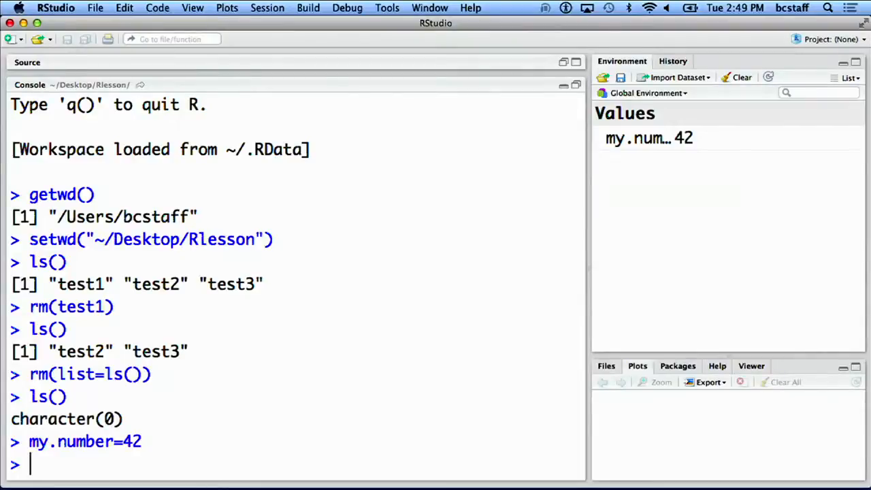
type("print(my.number")
type("chv")
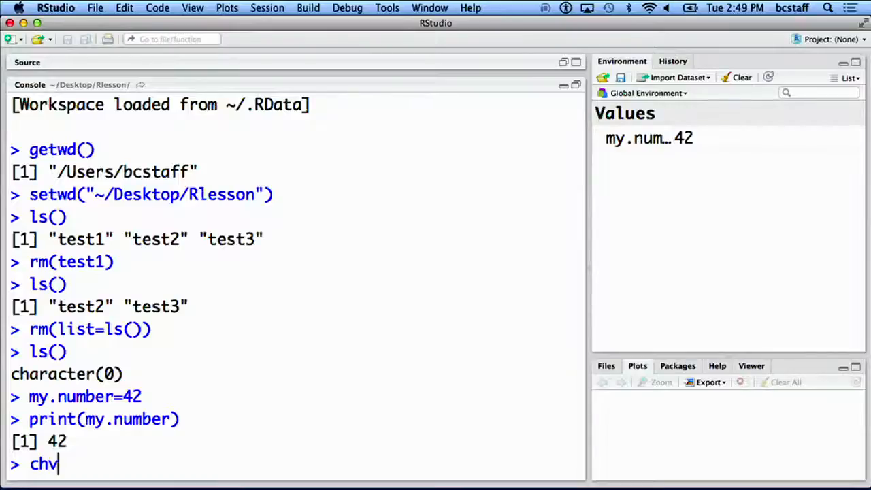
Assign chv1 = "hello" and chv2 = "world", then print chv1
type("1 = \"he\"")
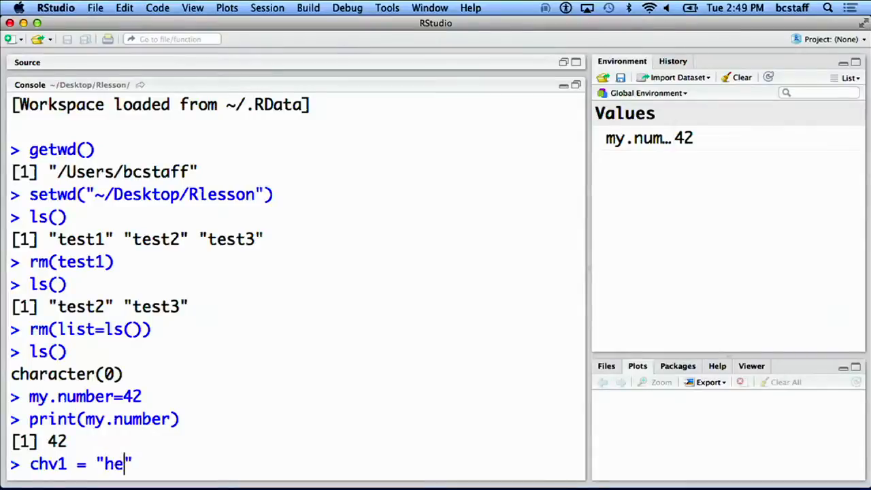
type("llo")
type("chv2")
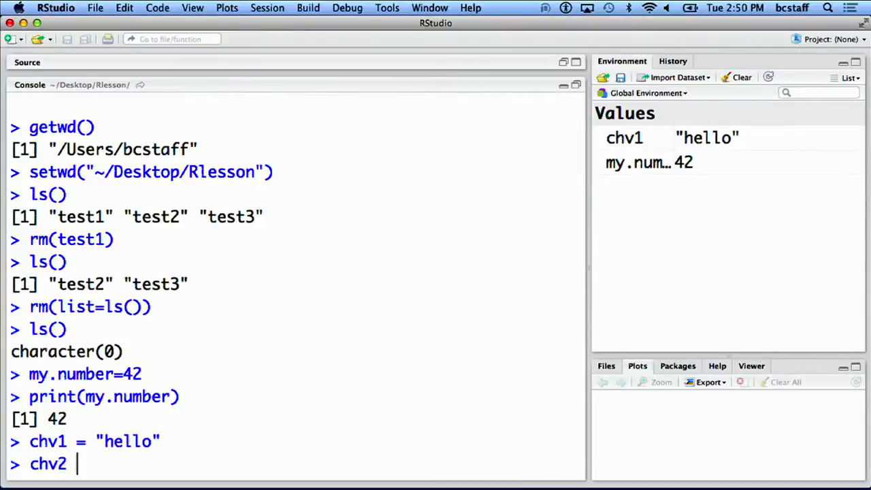
type("= \"world\"")
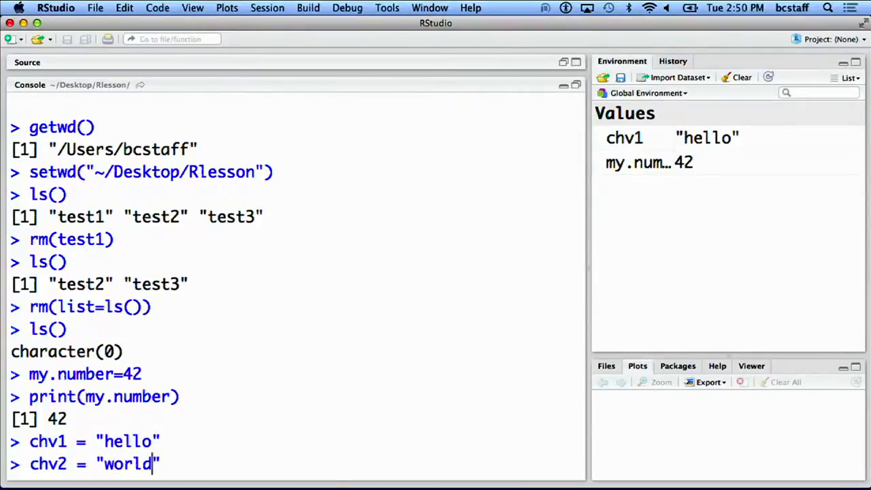
key("Enter")
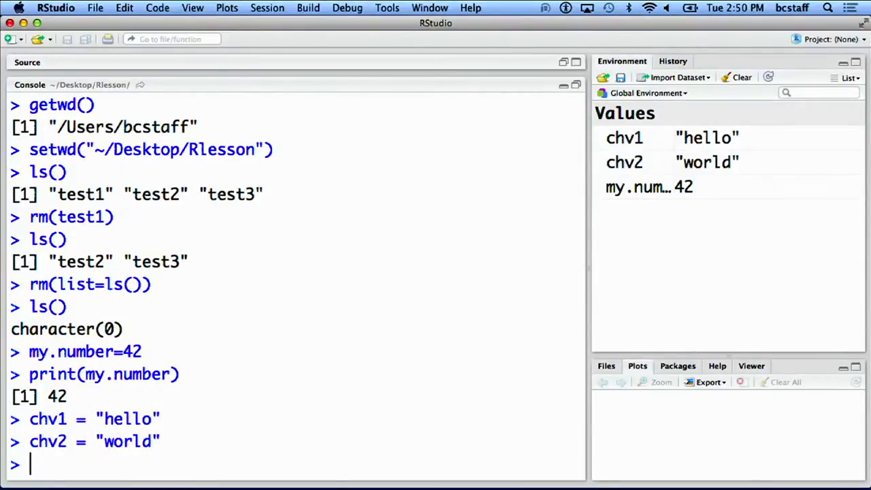
type("print(ch)")
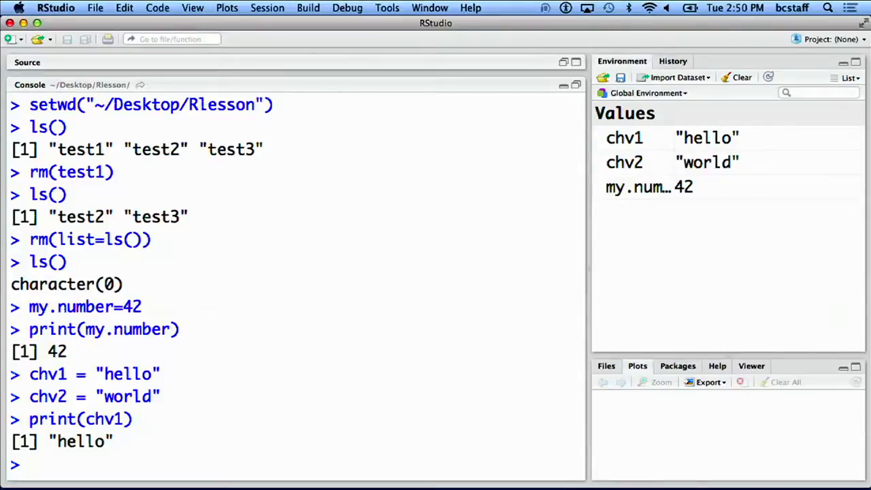
Evaluate 6+4, store it as x, and print x showing 10
type("6+4")
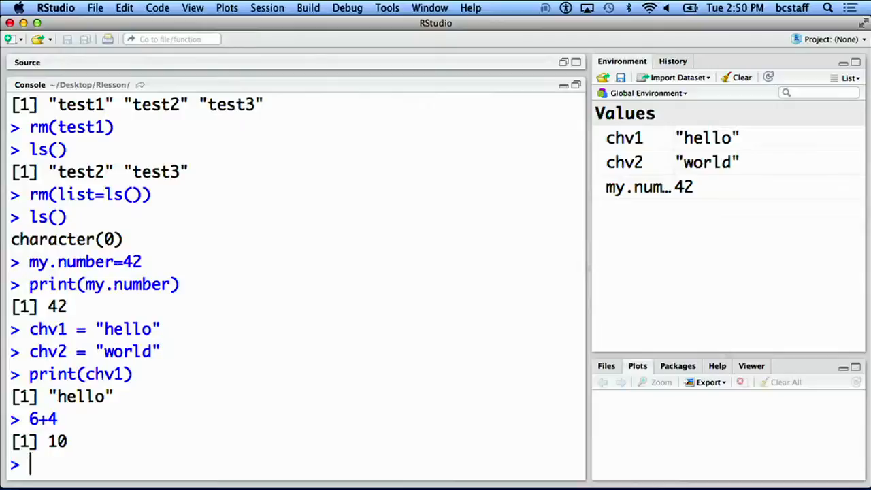
type("x =")
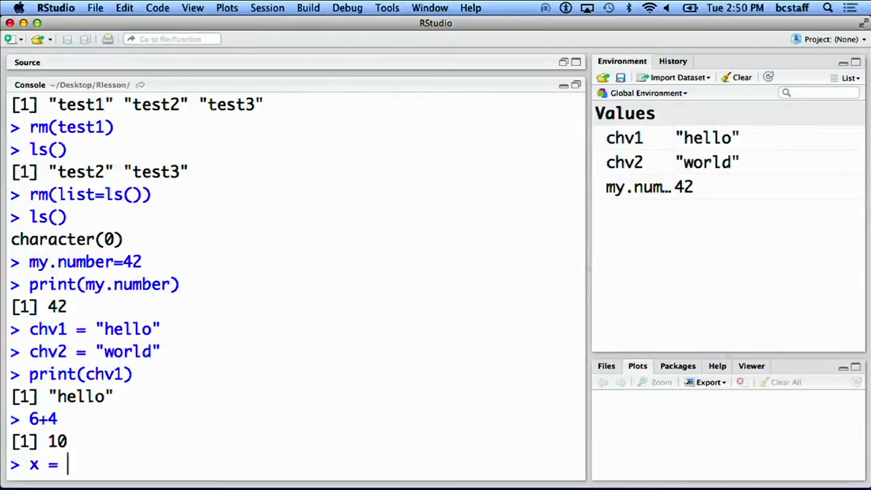
type("6+4")
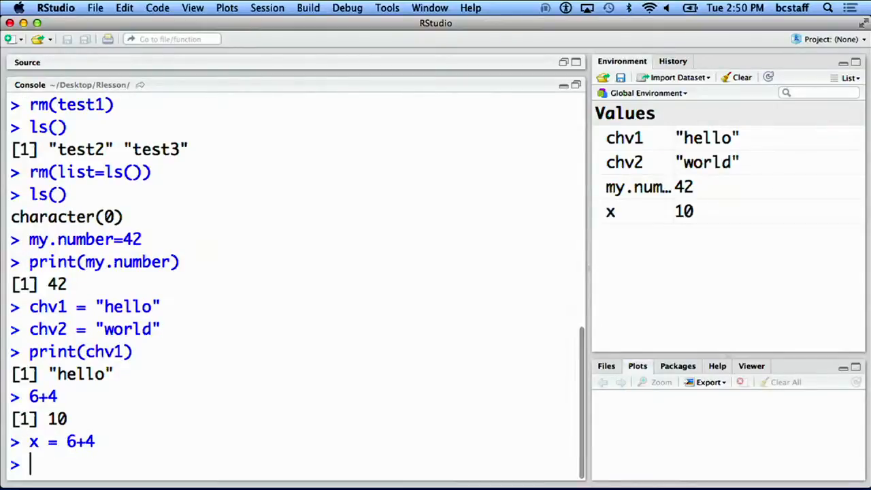
type("print(x)")
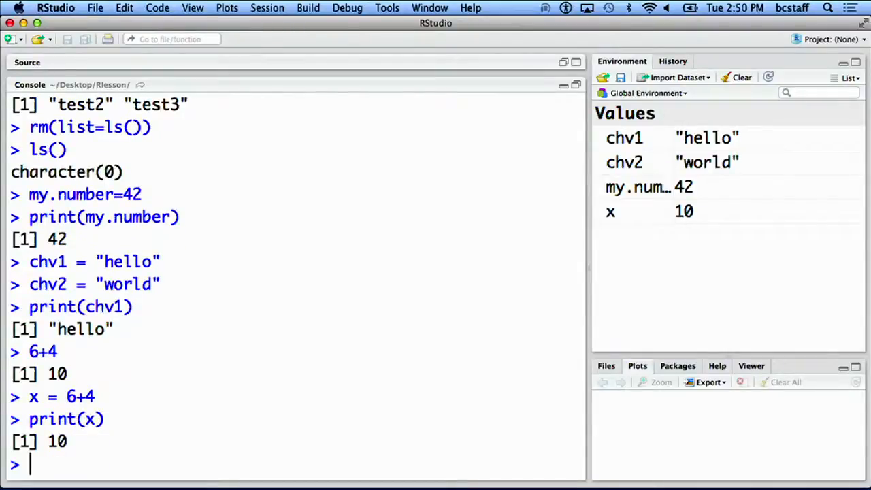
Assign y = 4, evaluate x / y (2.5) and x ^ 2 (100), then begin a log call
type("y = 4")
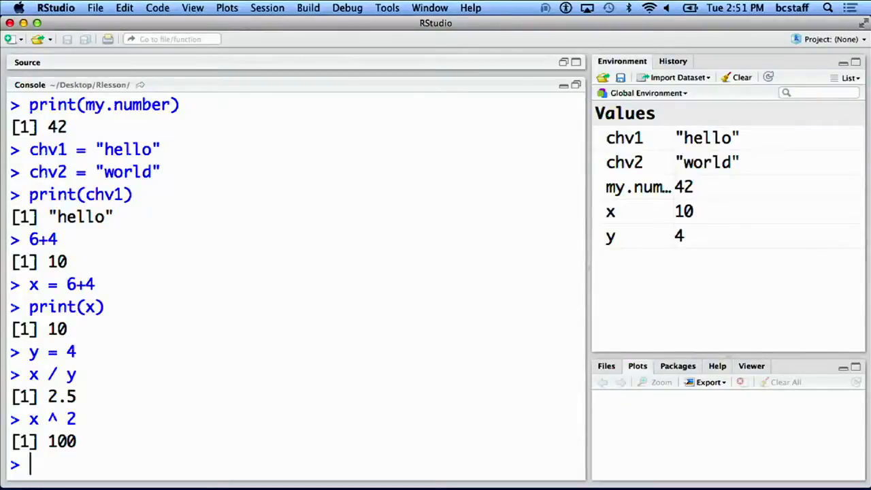
type("log")
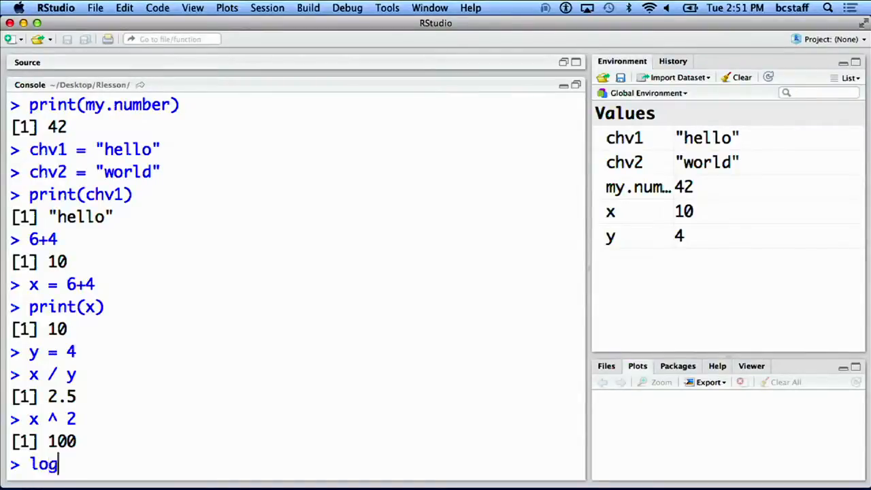